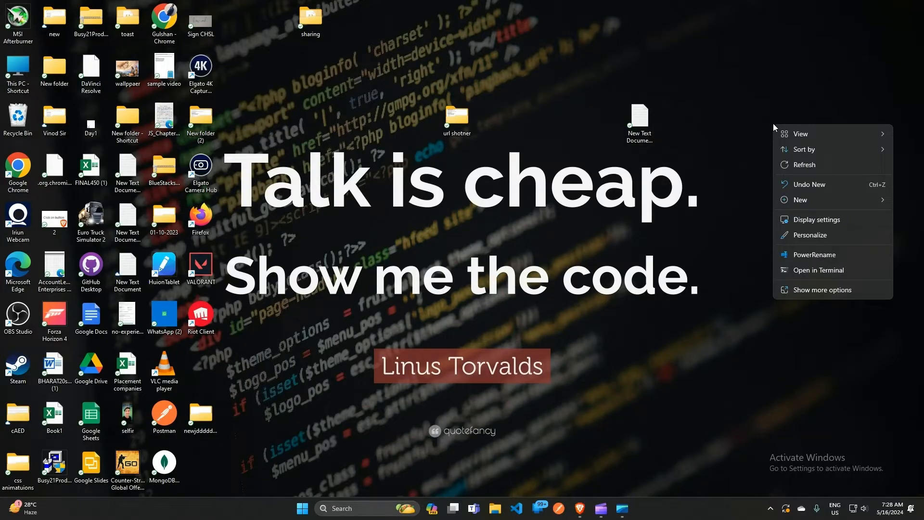
Choose Personalize from the desktop context menu to reach Personalization settings.
click(815, 219)
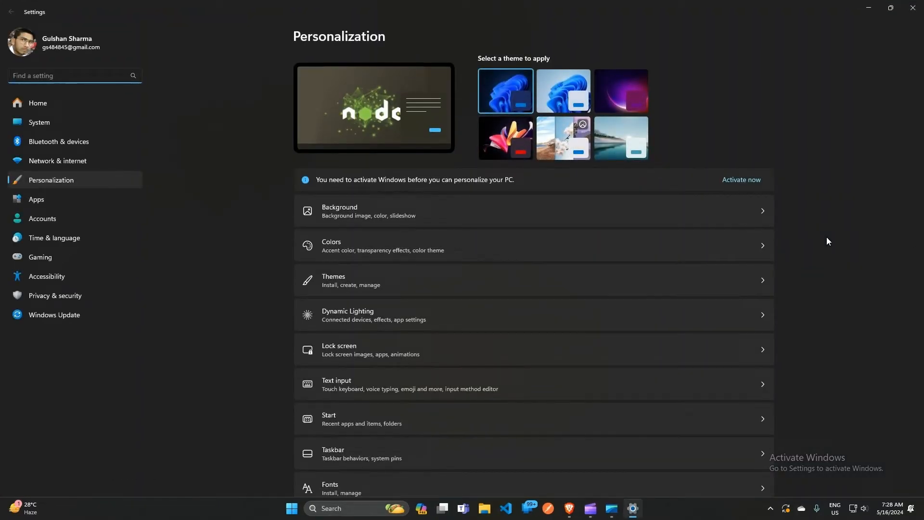
mouse_move(706, 233)
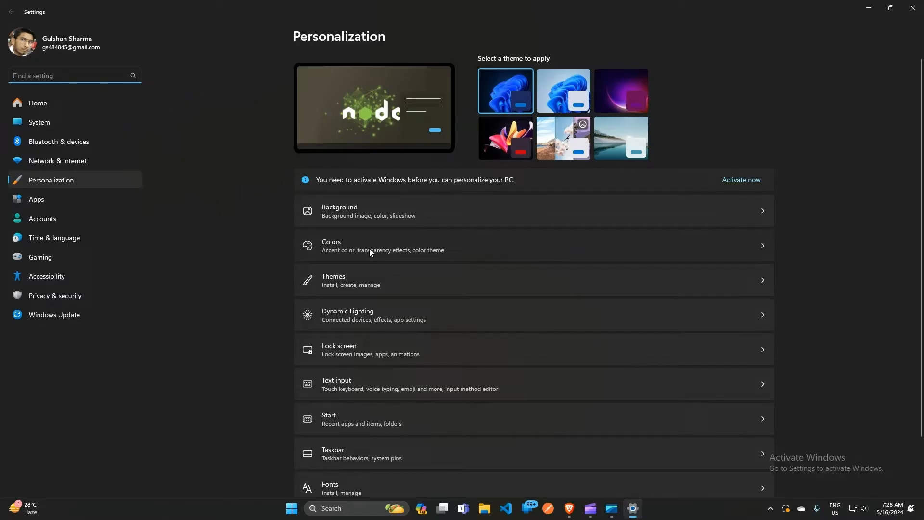
click(377, 245)
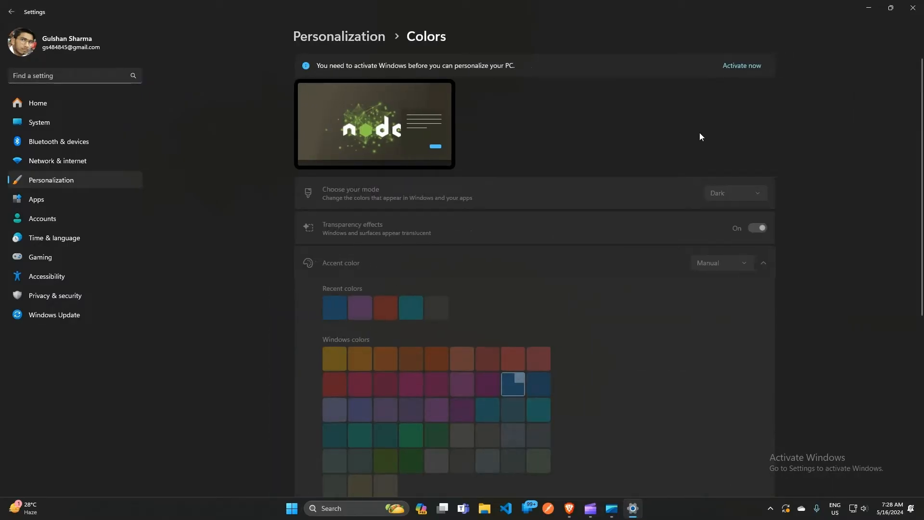
scroll(down, 3)
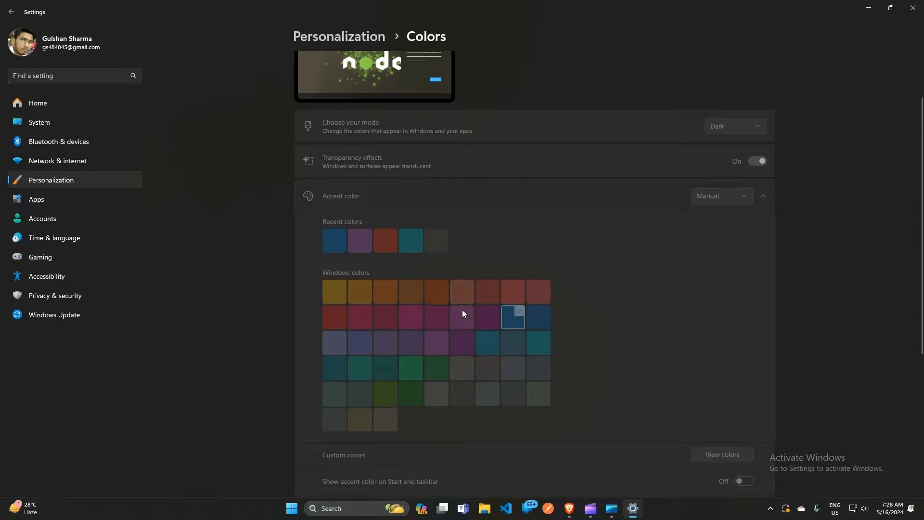
mouse_move(468, 347)
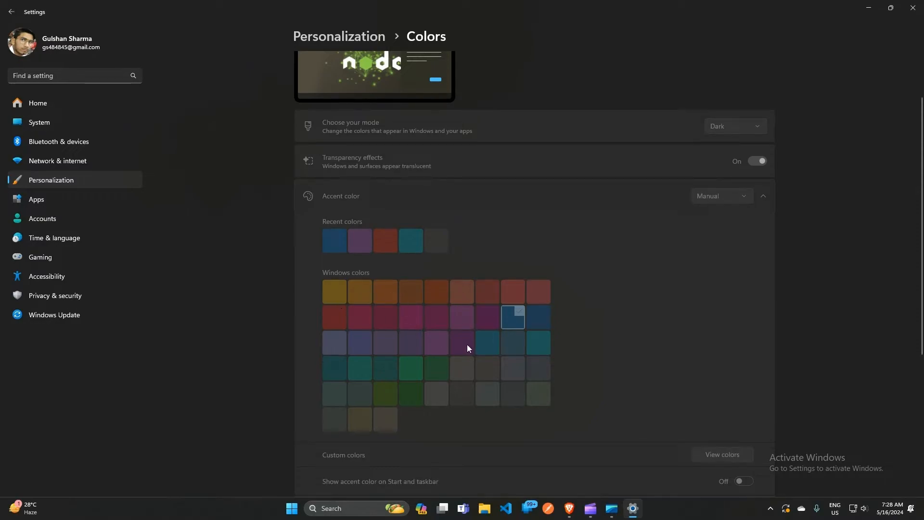
mouse_move(432, 341)
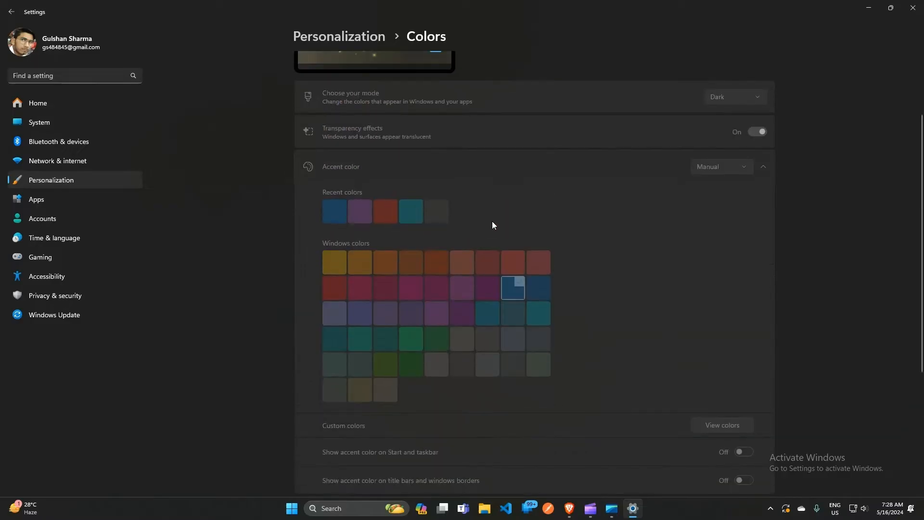
scroll(up, 3)
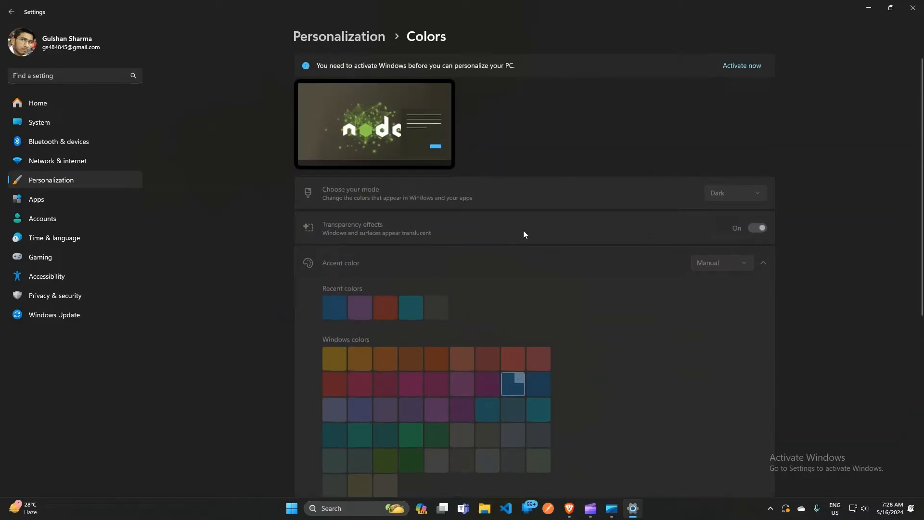
scroll(down, 3)
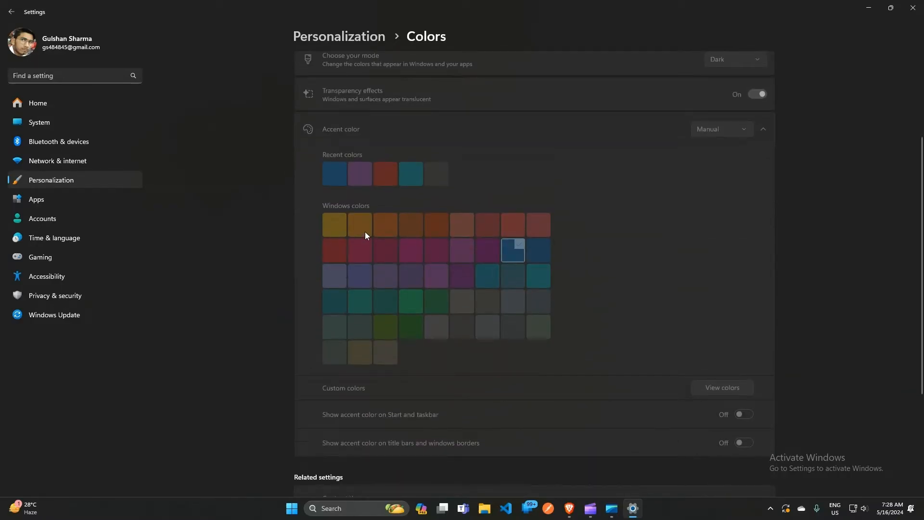
mouse_move(421, 283)
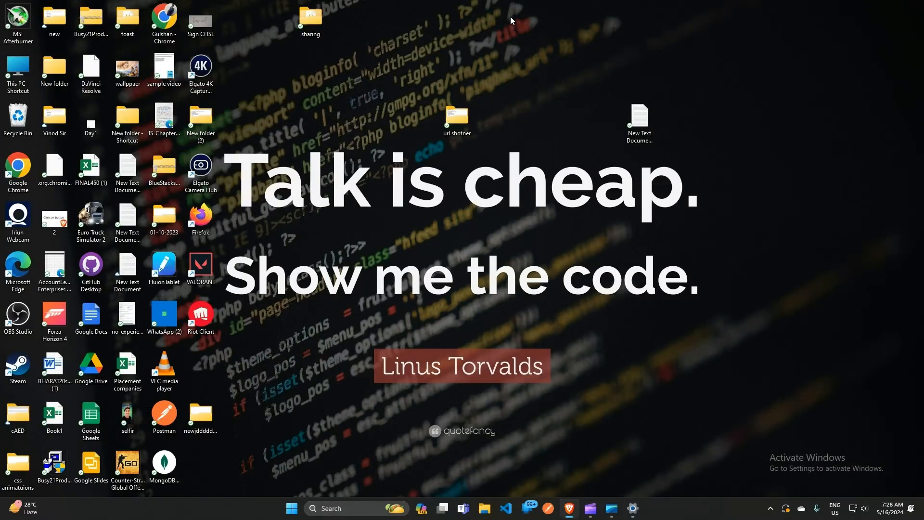
mouse_move(72, 156)
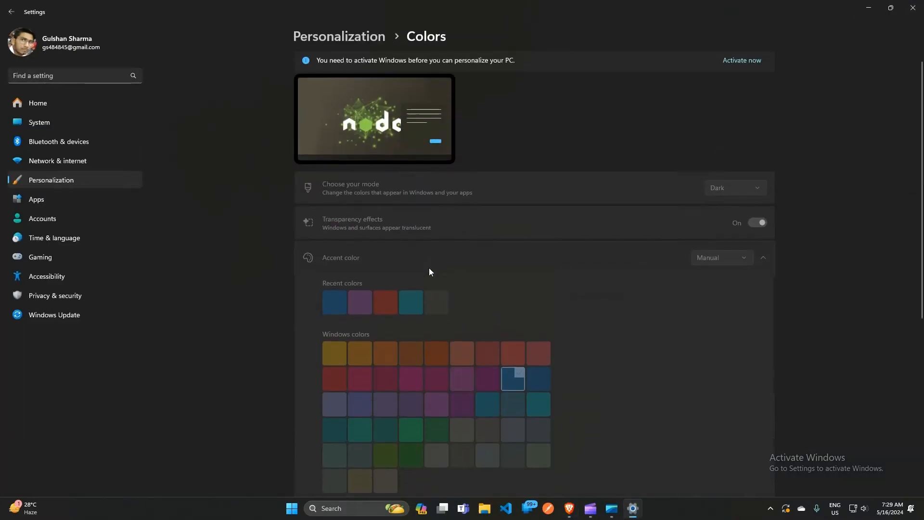
click(10, 12)
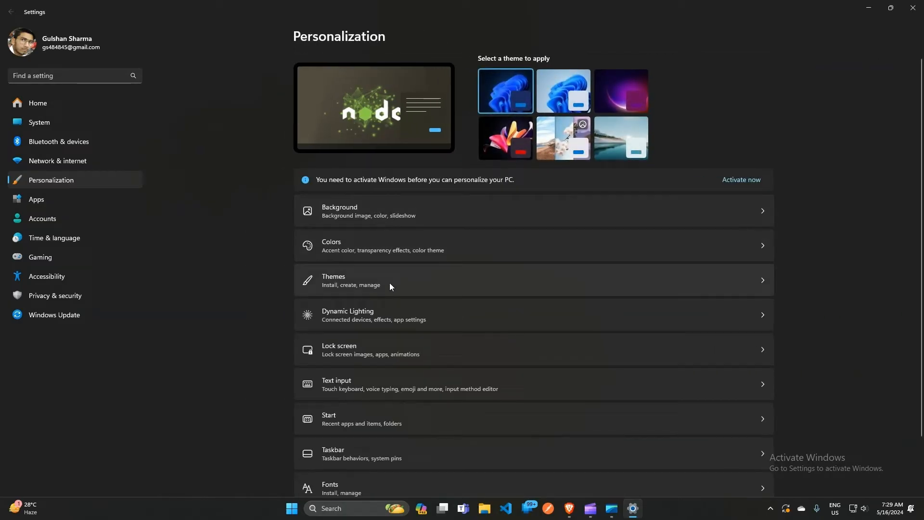
View the Background page with its picture wallpaper options, then return to the desktop.
click(340, 211)
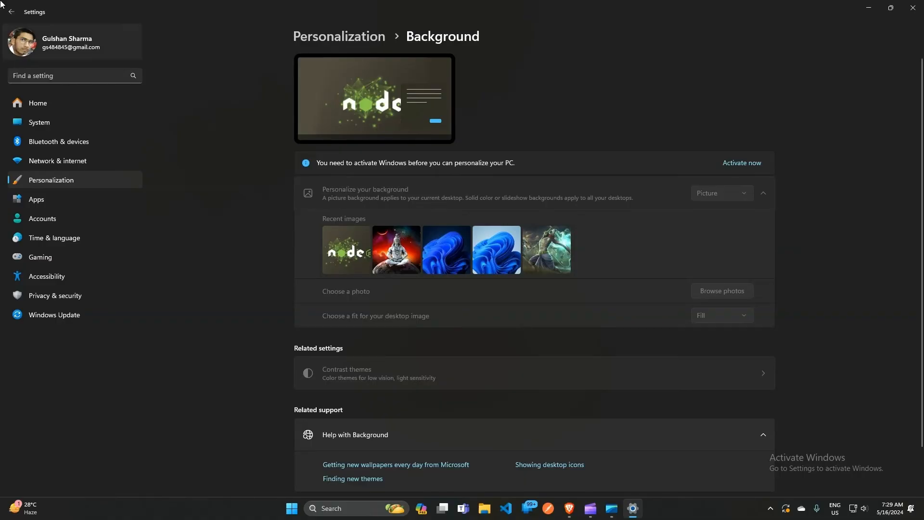
click(10, 12)
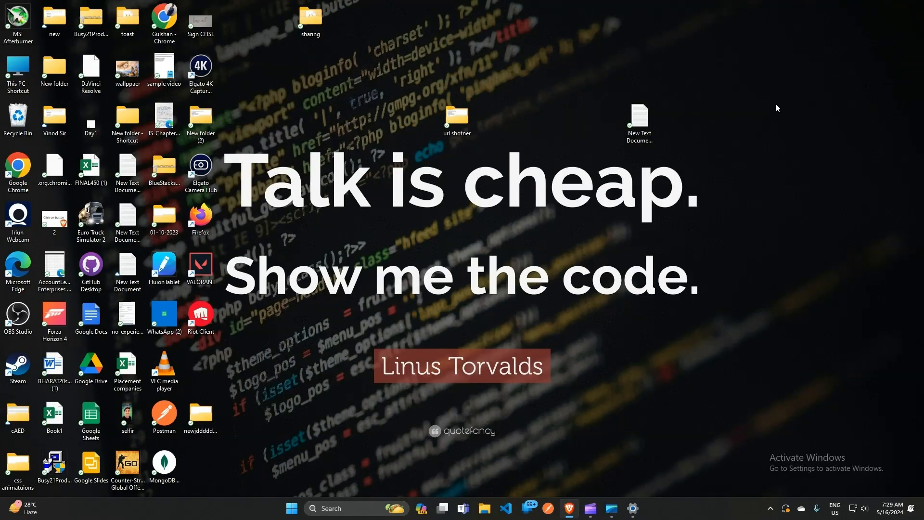
mouse_move(733, 225)
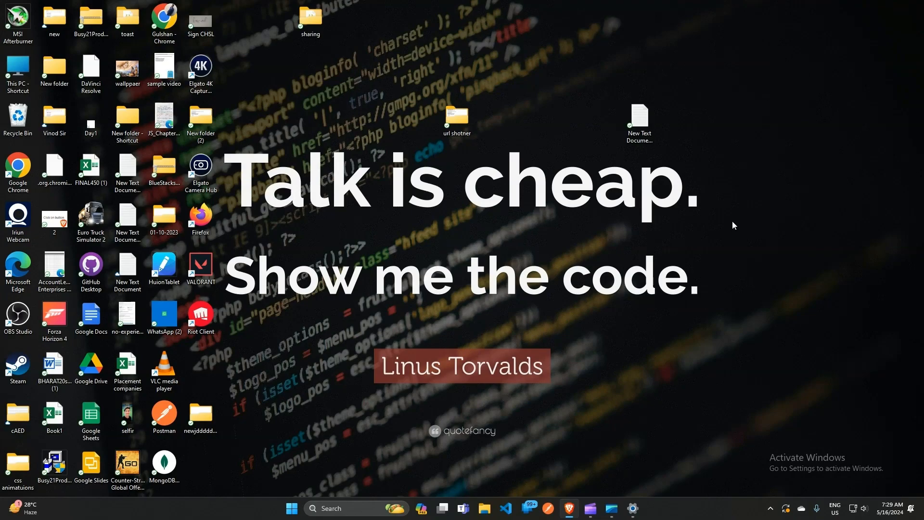